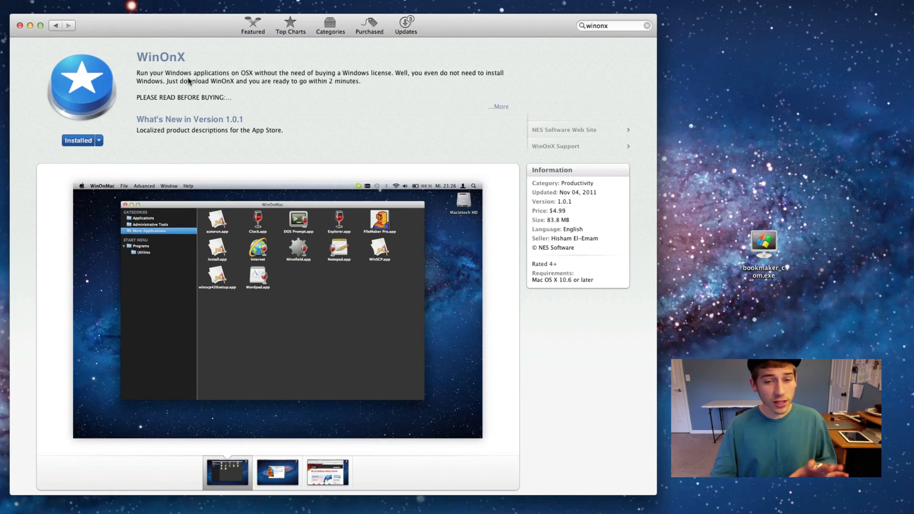
# Scroll the WinOnX App Store page to confirm it shows Installed
pyautogui.scroll(-3)
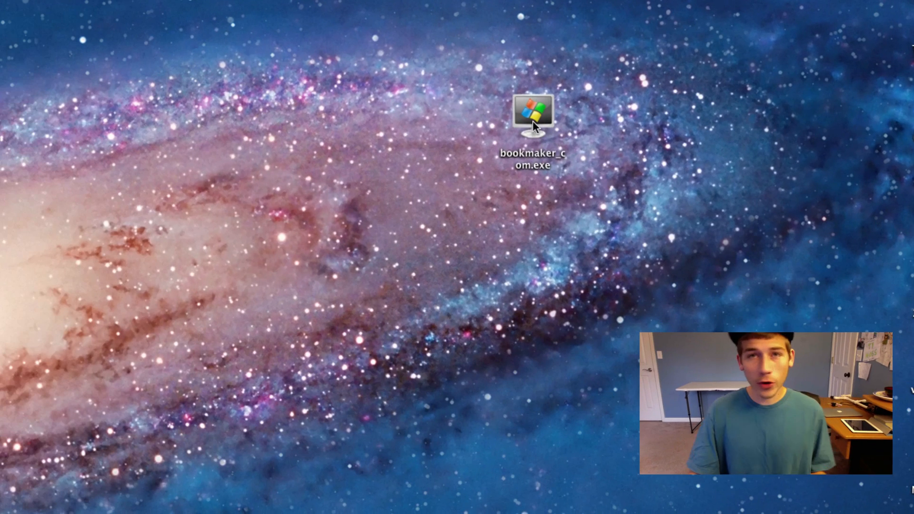
# Drag the bookmaker_com.exe installer to the desktop's upper right corner
pyautogui.click(531, 114)
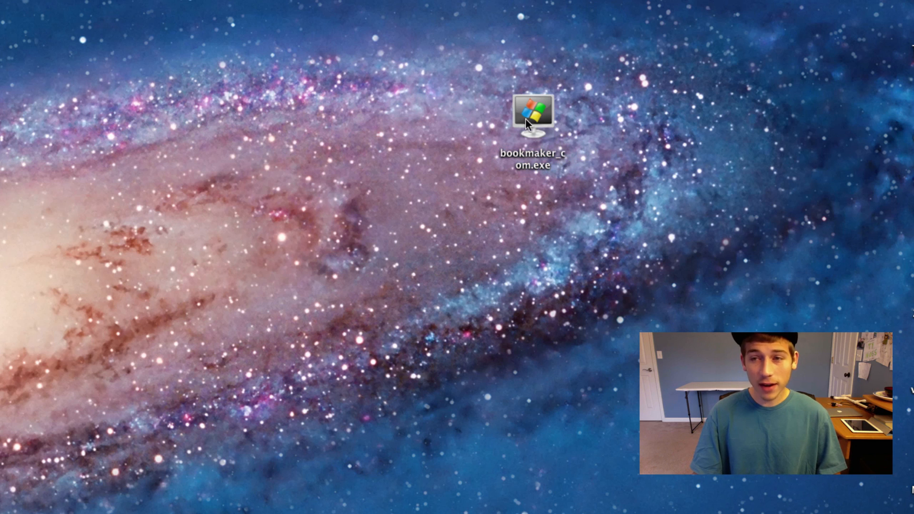
pyautogui.moveTo(540, 128)
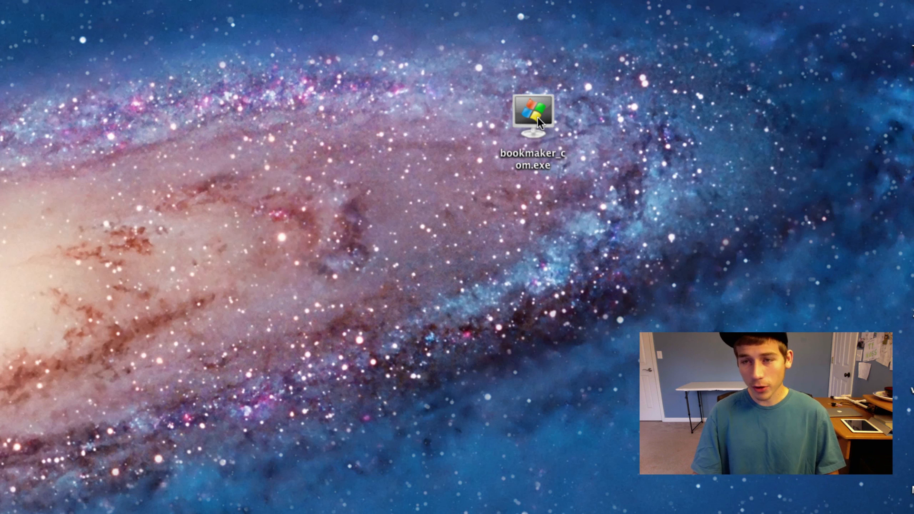
pyautogui.moveTo(529, 111); pyautogui.dragTo(759, 81)
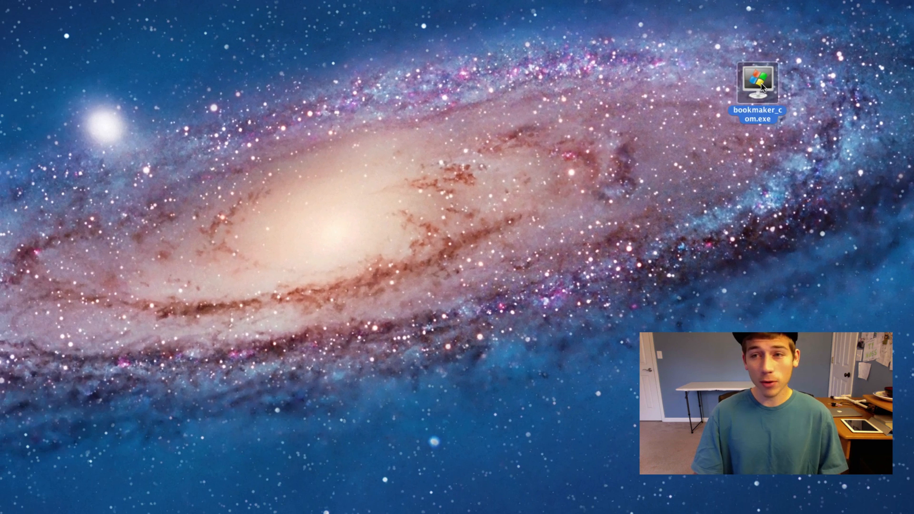
# Run bookmaker_com.exe under WinOnX, accept the defaults, and finish with Run Bookmaker checked
pyautogui.doubleClick(757, 83)
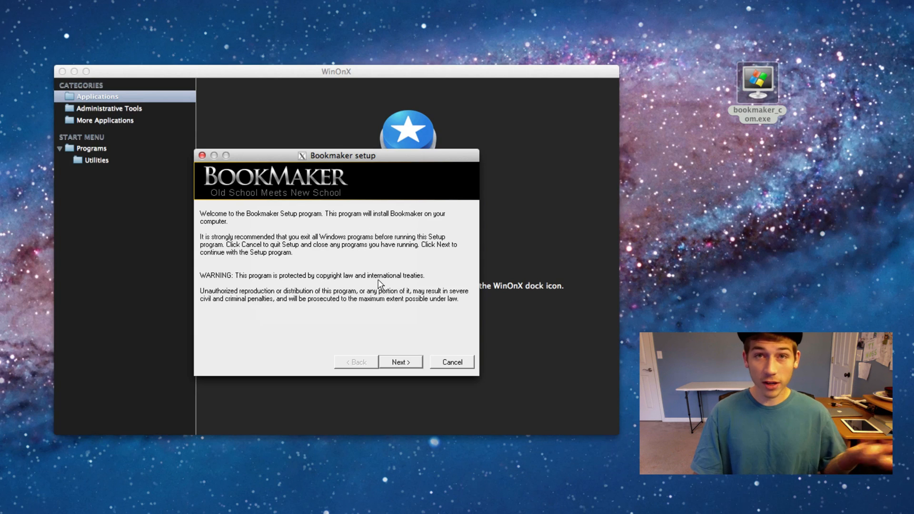
pyautogui.moveTo(379, 315)
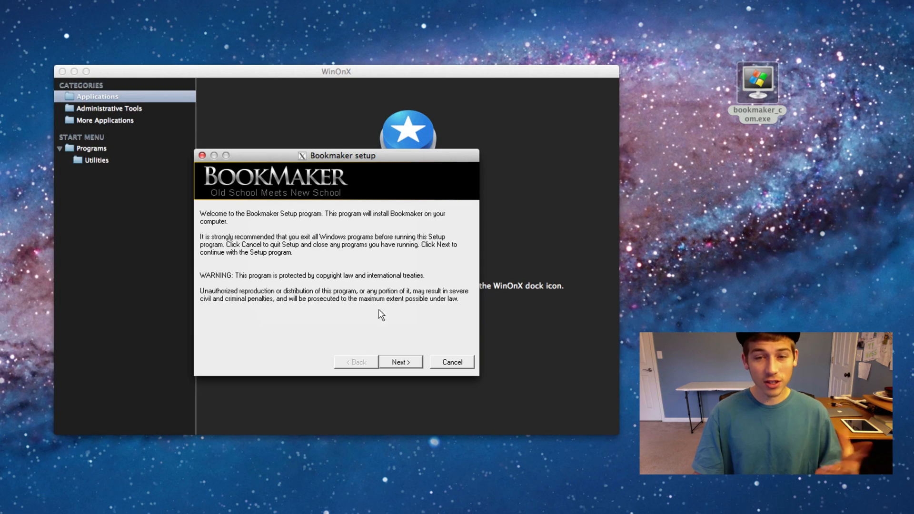
pyautogui.moveTo(422, 324)
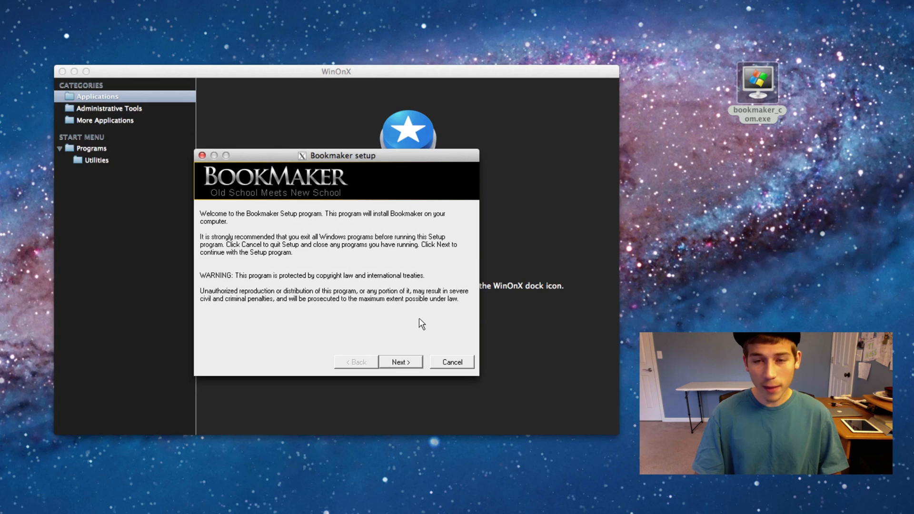
pyautogui.click(401, 361)
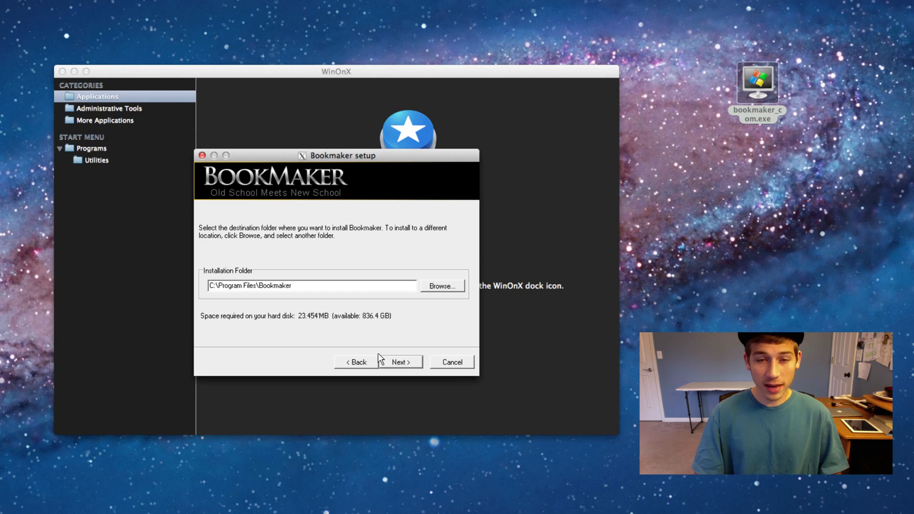
pyautogui.click(399, 362)
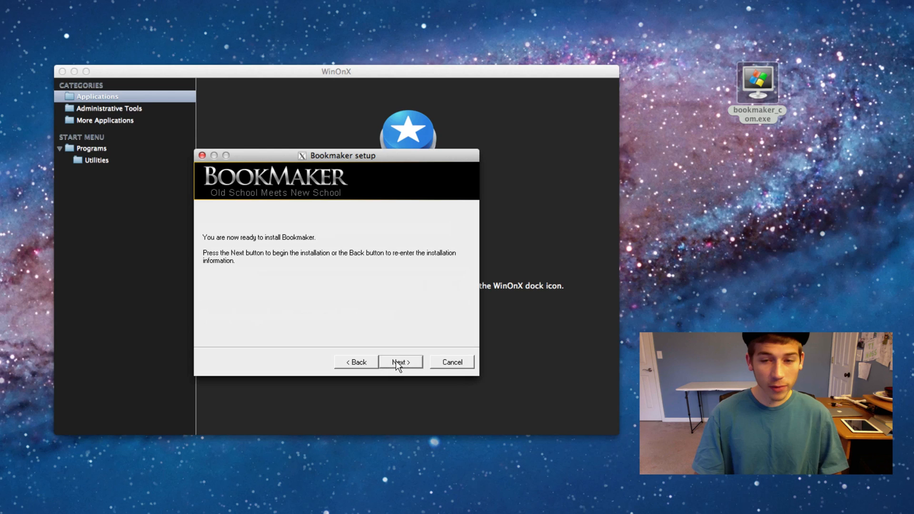
pyautogui.click(400, 362)
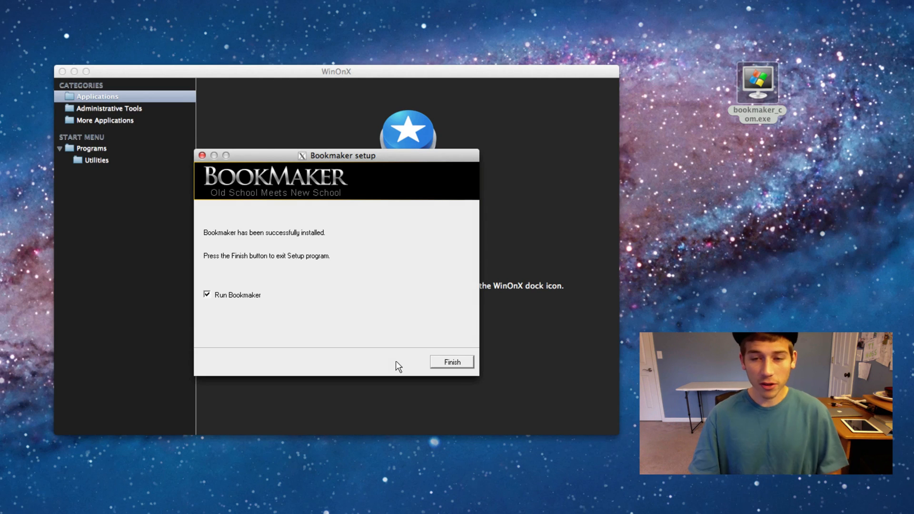
pyautogui.click(452, 361)
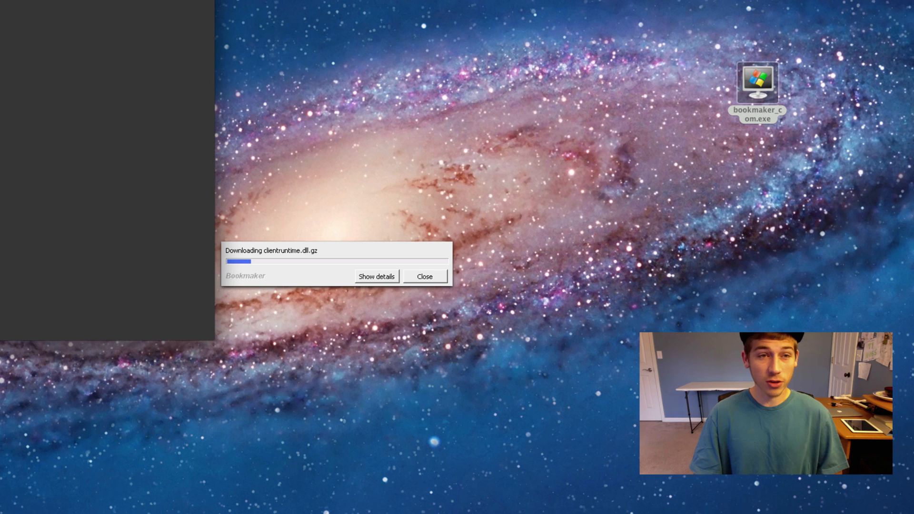
pyautogui.moveTo(47, 16)
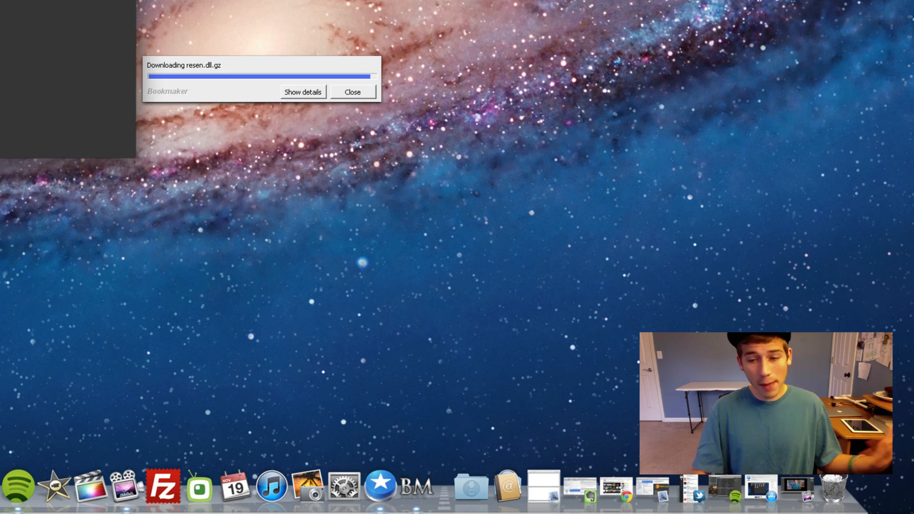
# Open the Hold'em lobby window from the BM bookmaker_com Dock icon
pyautogui.click(353, 91)
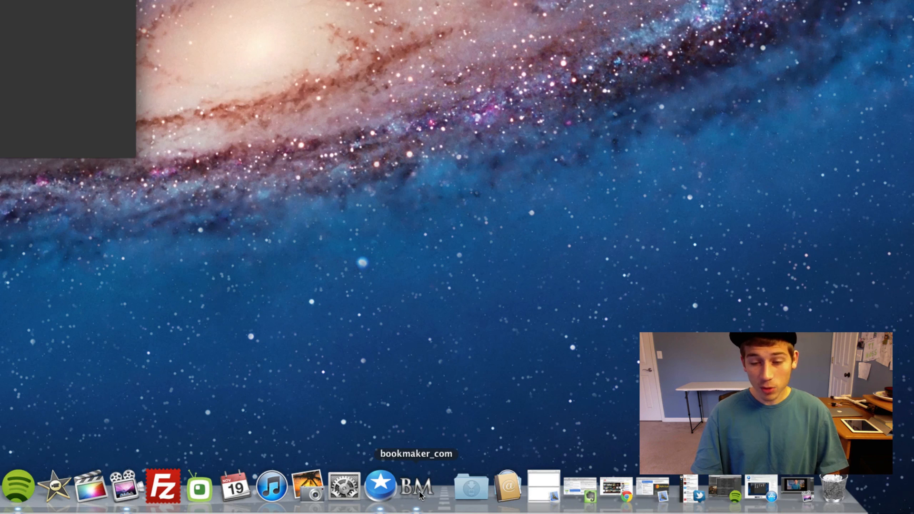
pyautogui.click(416, 486)
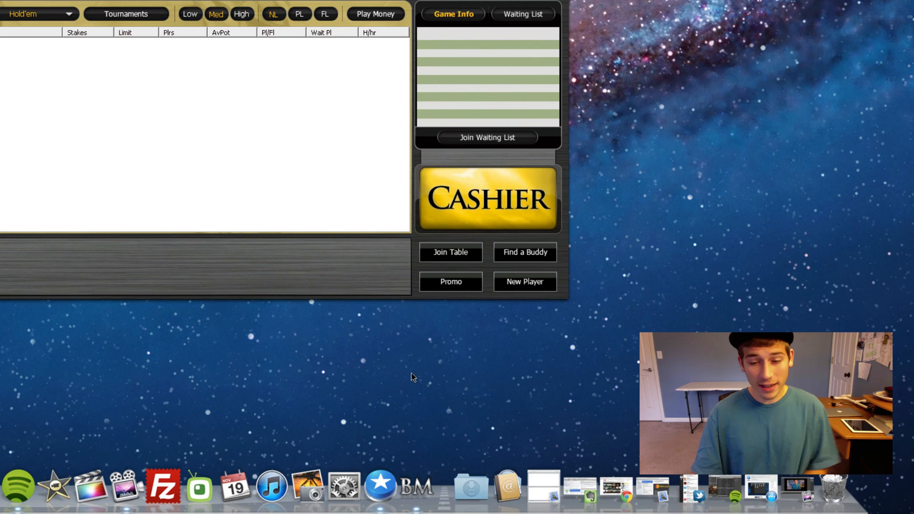